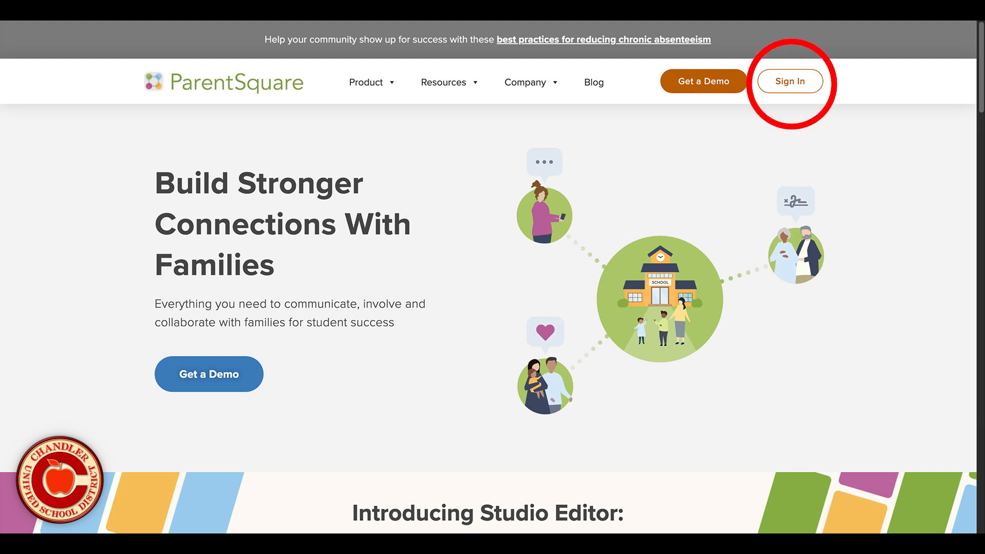
Step: Sign in to the parent account and land on the Chandler Unified School District feed
left_click(790, 81)
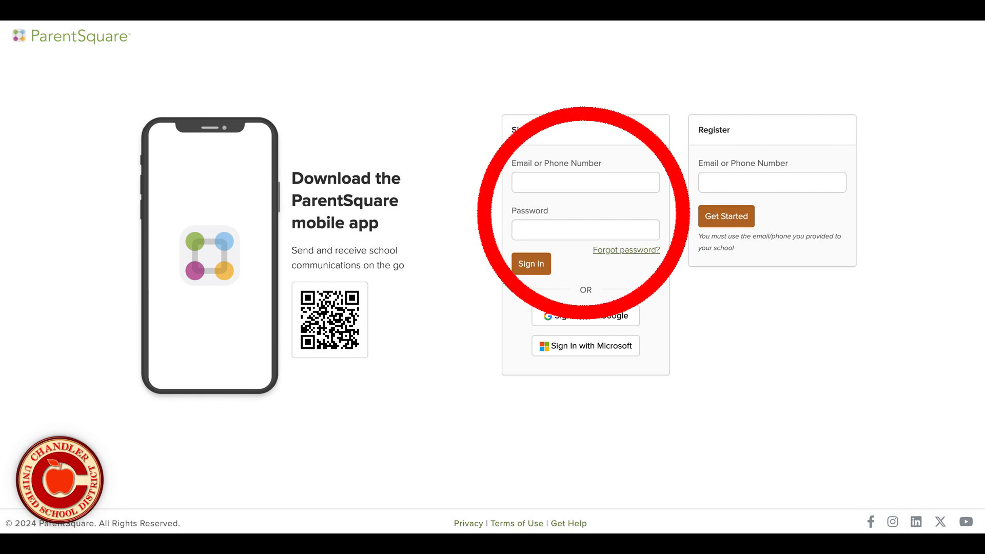
left_click(530, 263)
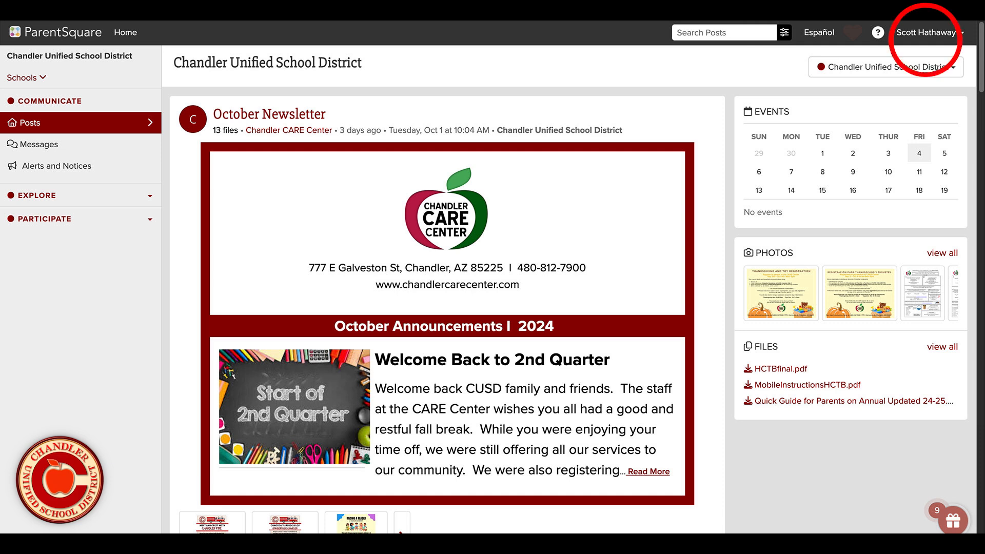
Step: Reach My Account from the name dropdown and locate Notification Settings in the sidebar
left_click(925, 32)
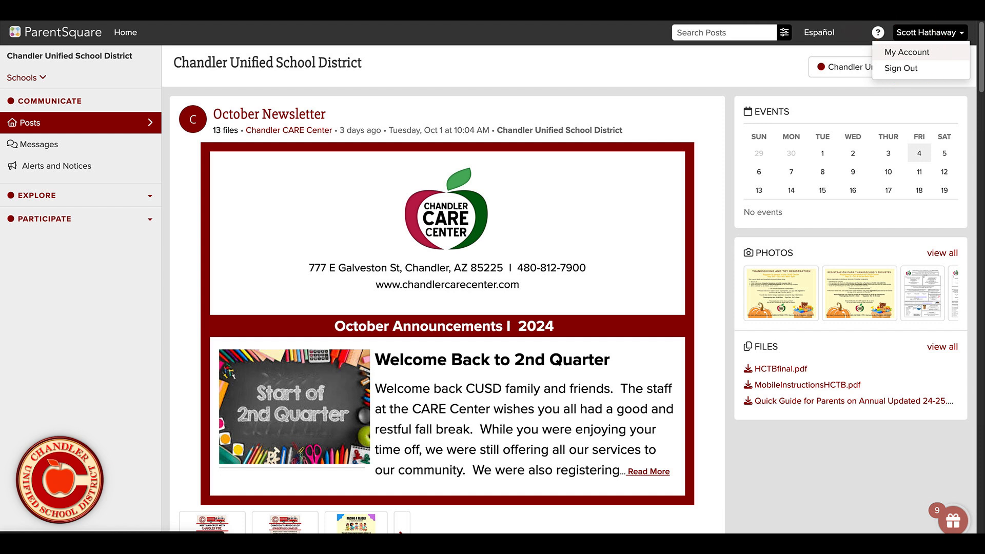
left_click(907, 52)
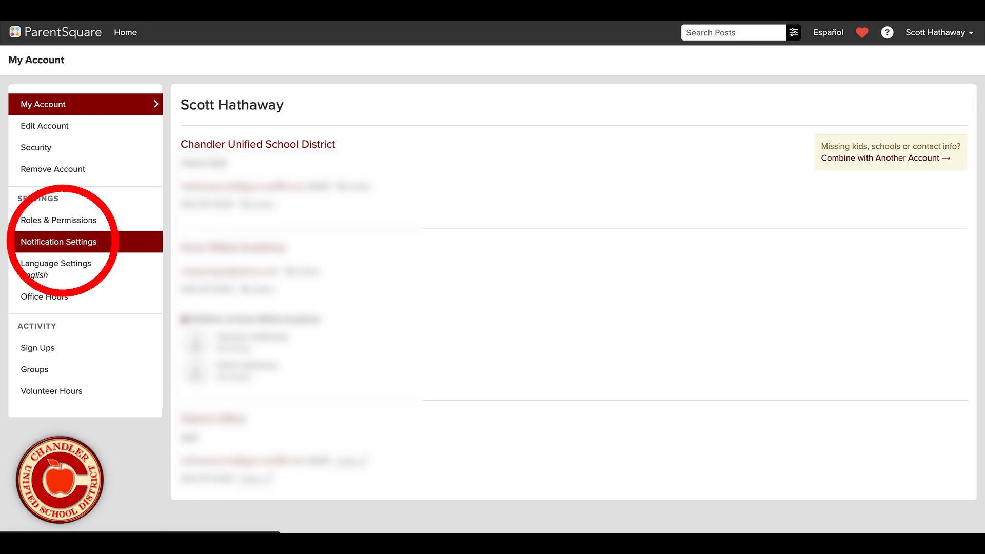
left_click(58, 242)
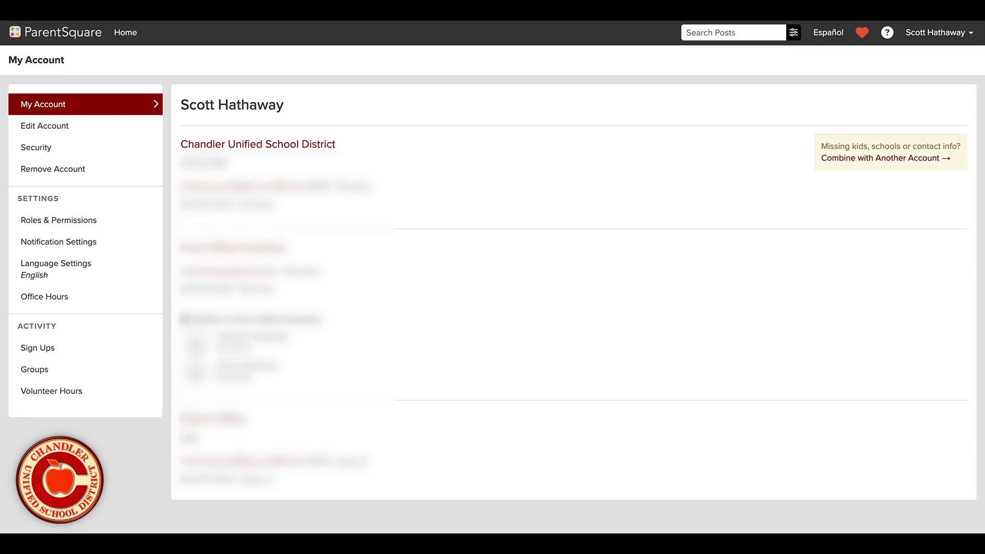
Step: Return to the home feed, then go back to My Account from the name dropdown
left_click(936, 32)
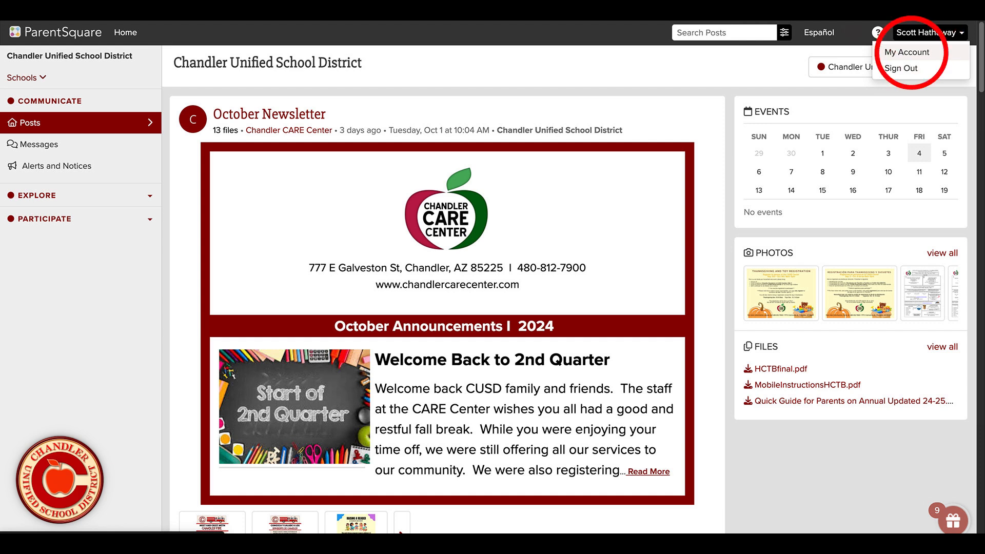
left_click(906, 53)
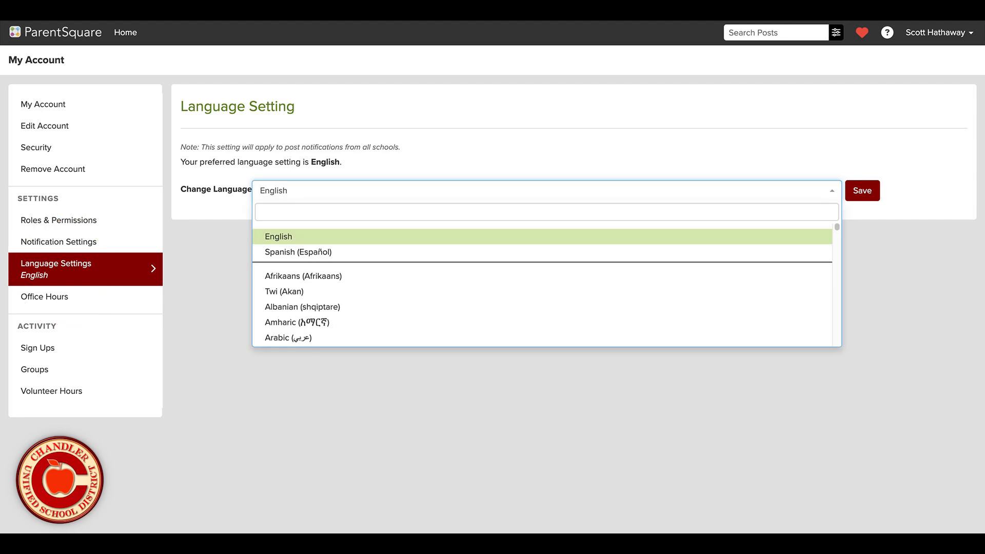
mouse_move(834, 194)
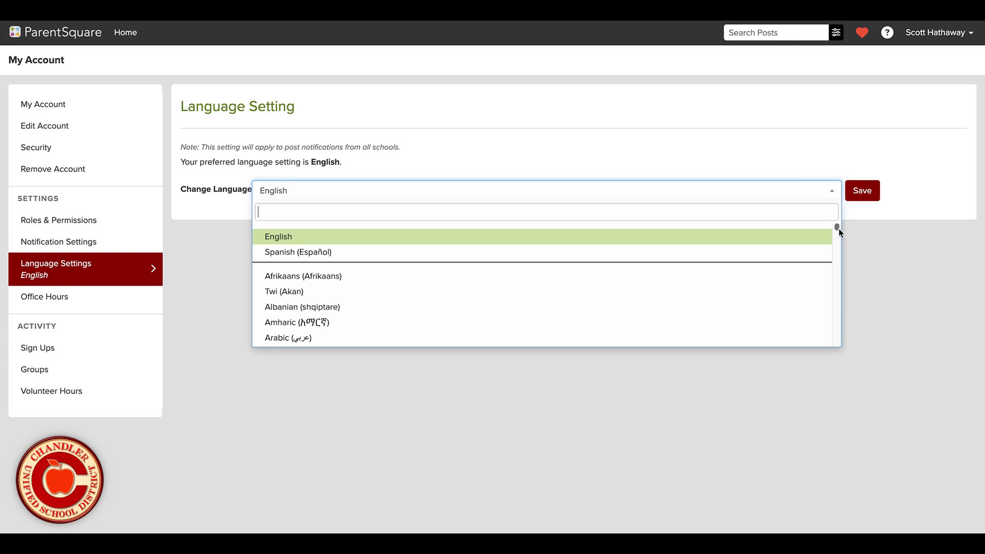
Step: Scroll the Change Language list down to Irish through Kinyarwanda, keeping English as preferred
scroll("down", 3)
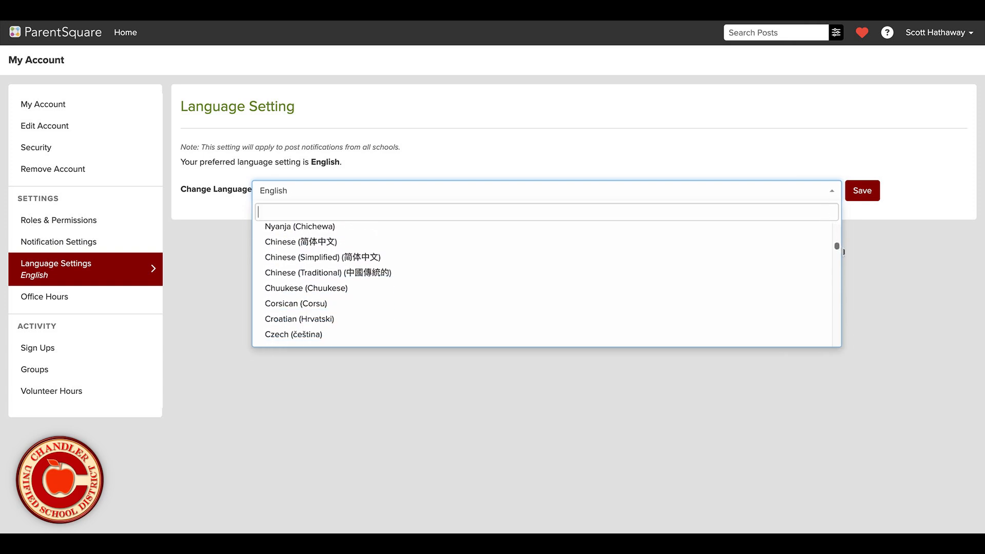
scroll("down", 3)
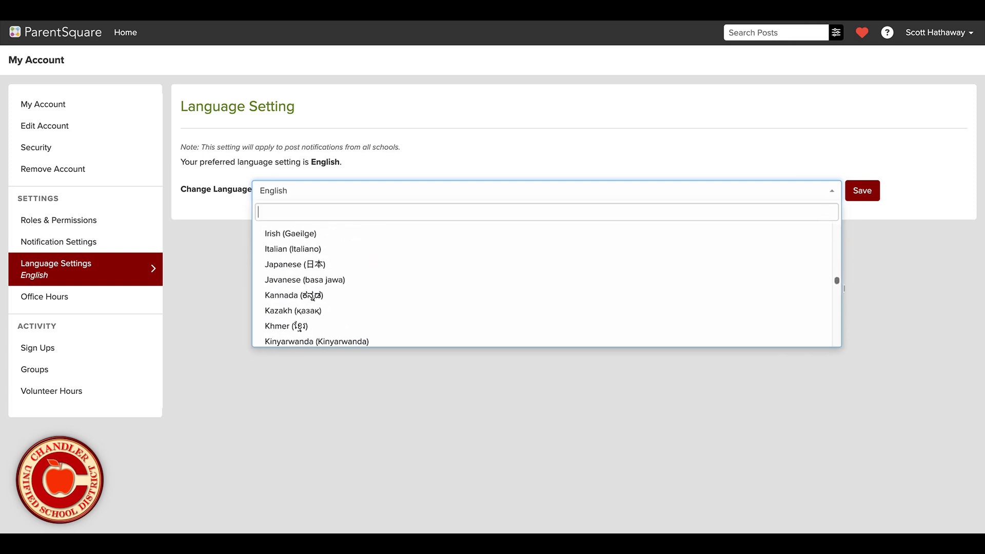